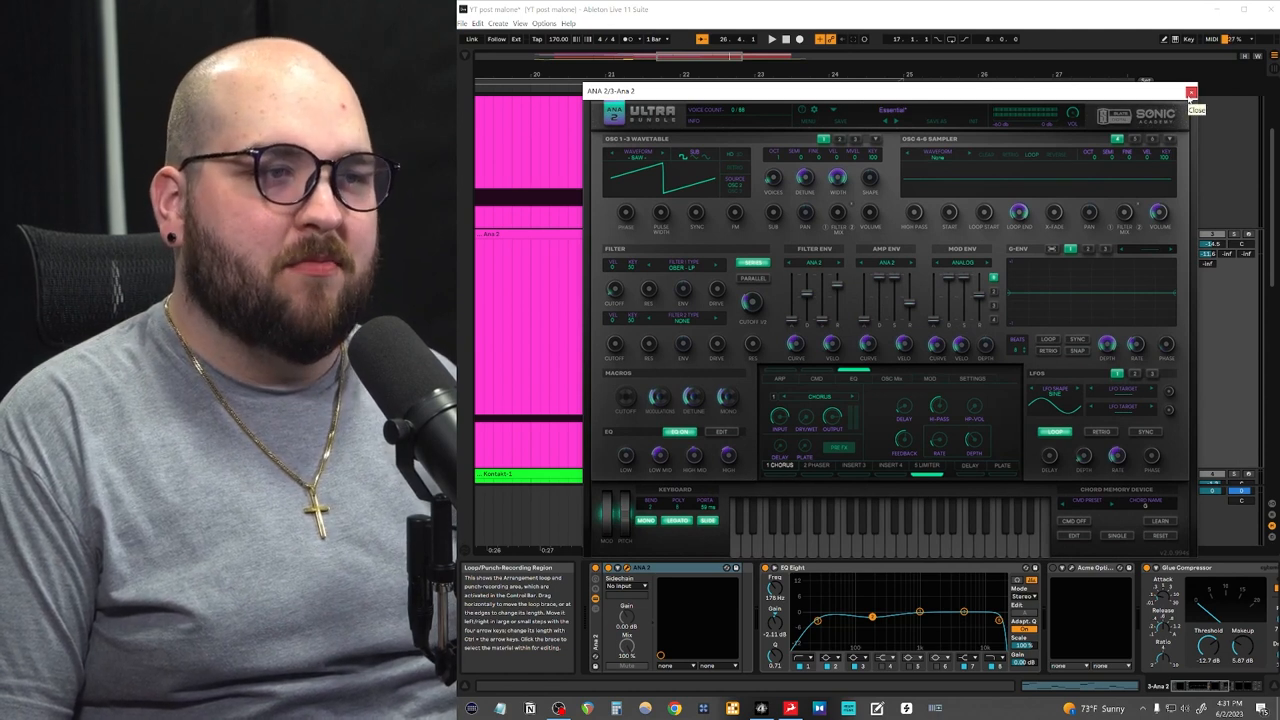
Show the Guitar Rig 6 window, then the Comp TUBE-STA compressor from the audio track's chain.
click(1196, 108)
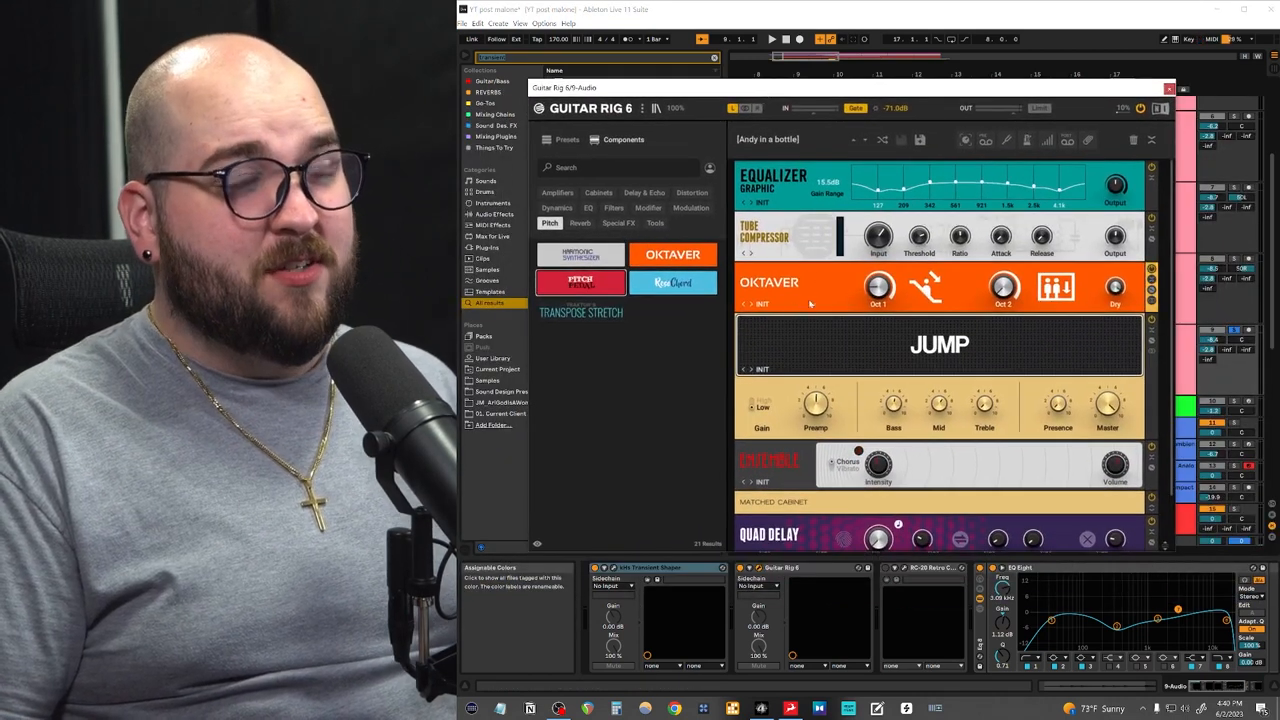
click(1168, 88)
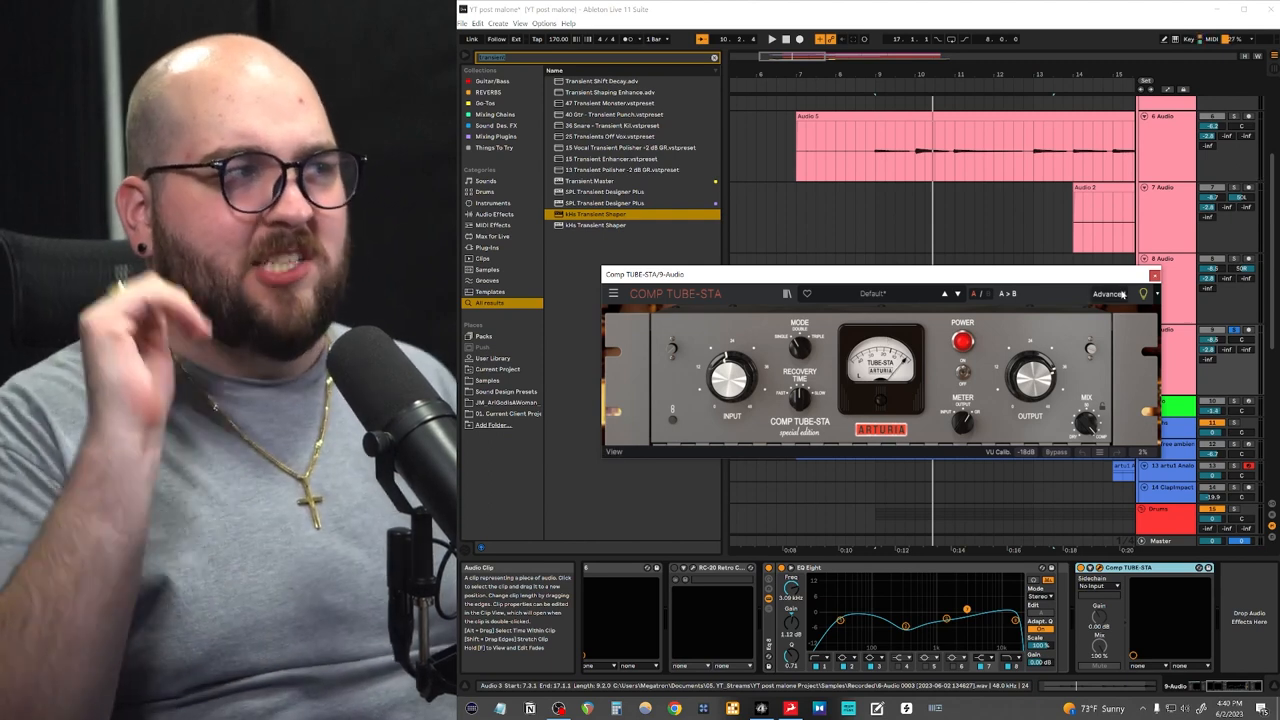
click(1156, 276)
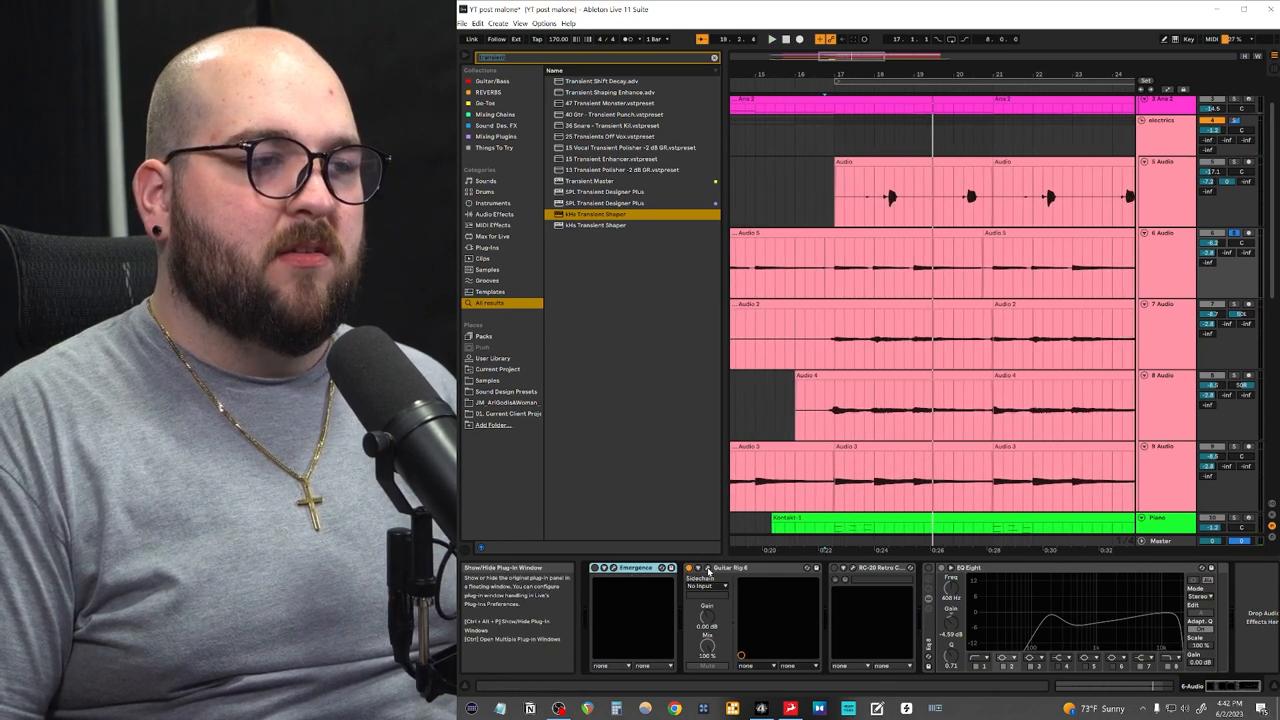
Close the Comp TUBE-STA window to return to the full arrangement of pink audio clips.
click(708, 568)
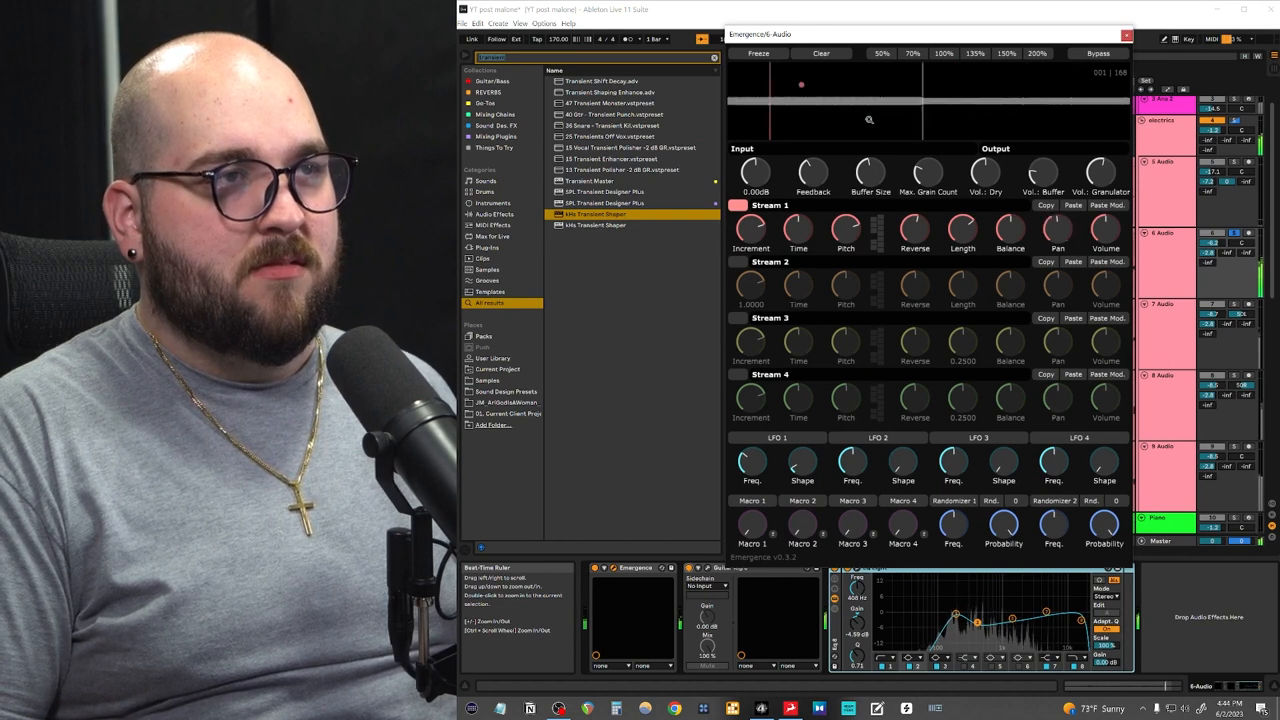
Display the Emergence granular plugin with its four stream sections via the device's wrench icon.
click(1126, 34)
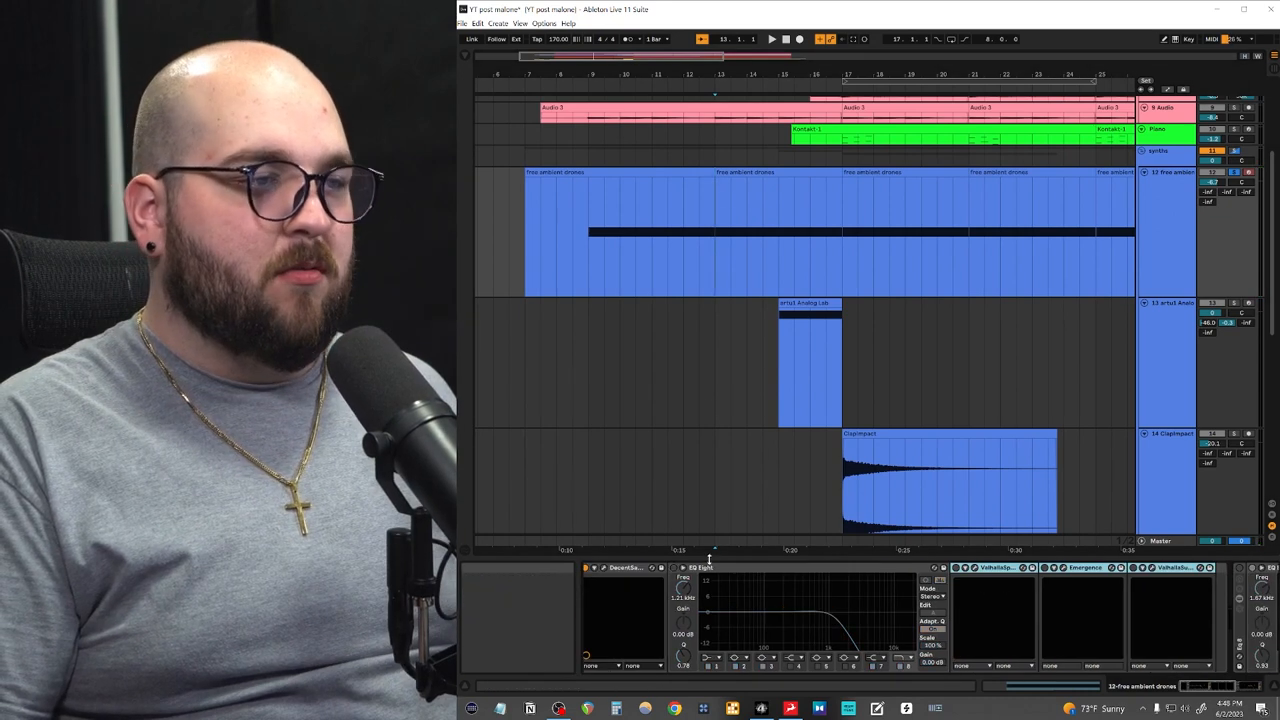
Switch from the Interlaced sampler to the Emergence granular plugin on the ambient drones track.
click(592, 568)
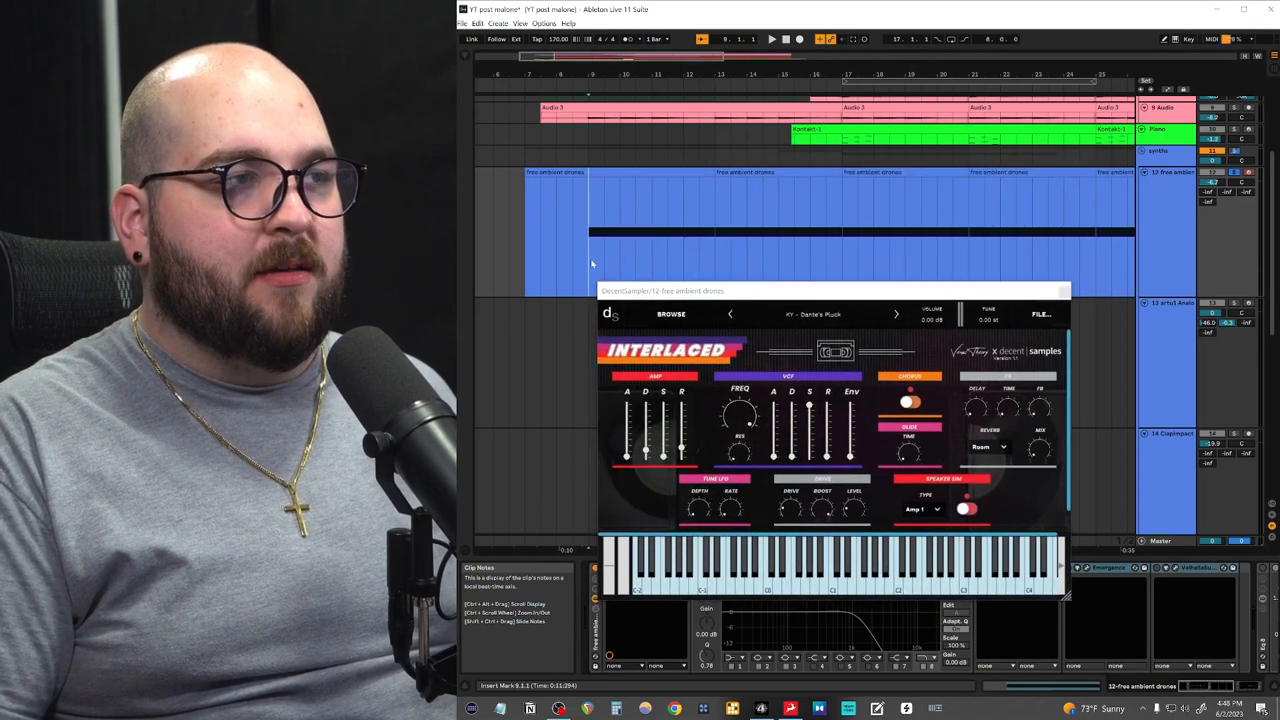
click(772, 40)
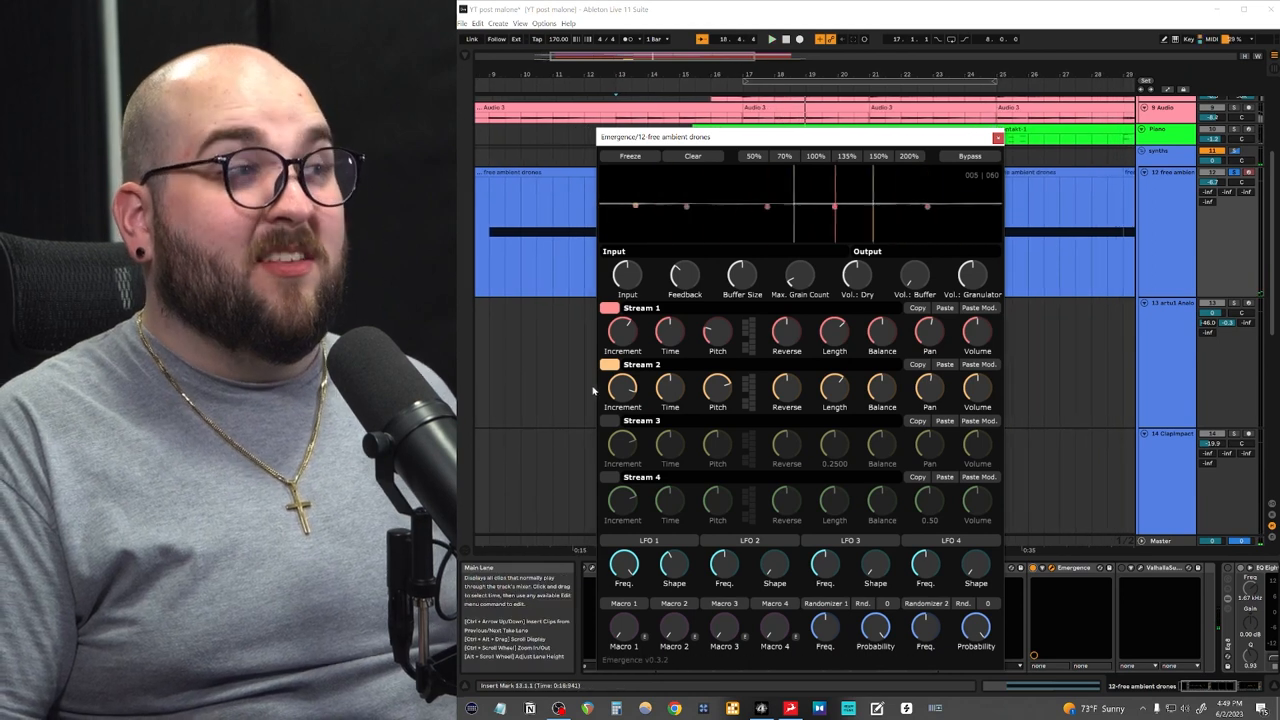
click(608, 308)
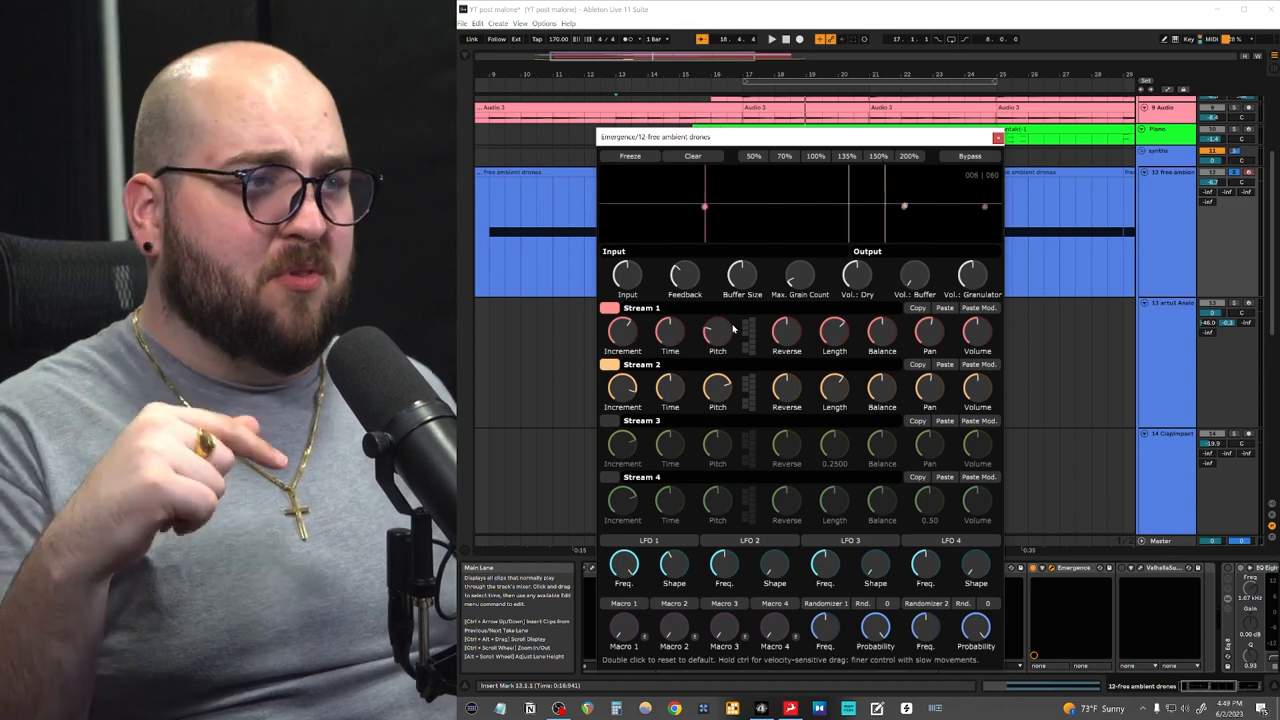
click(772, 40)
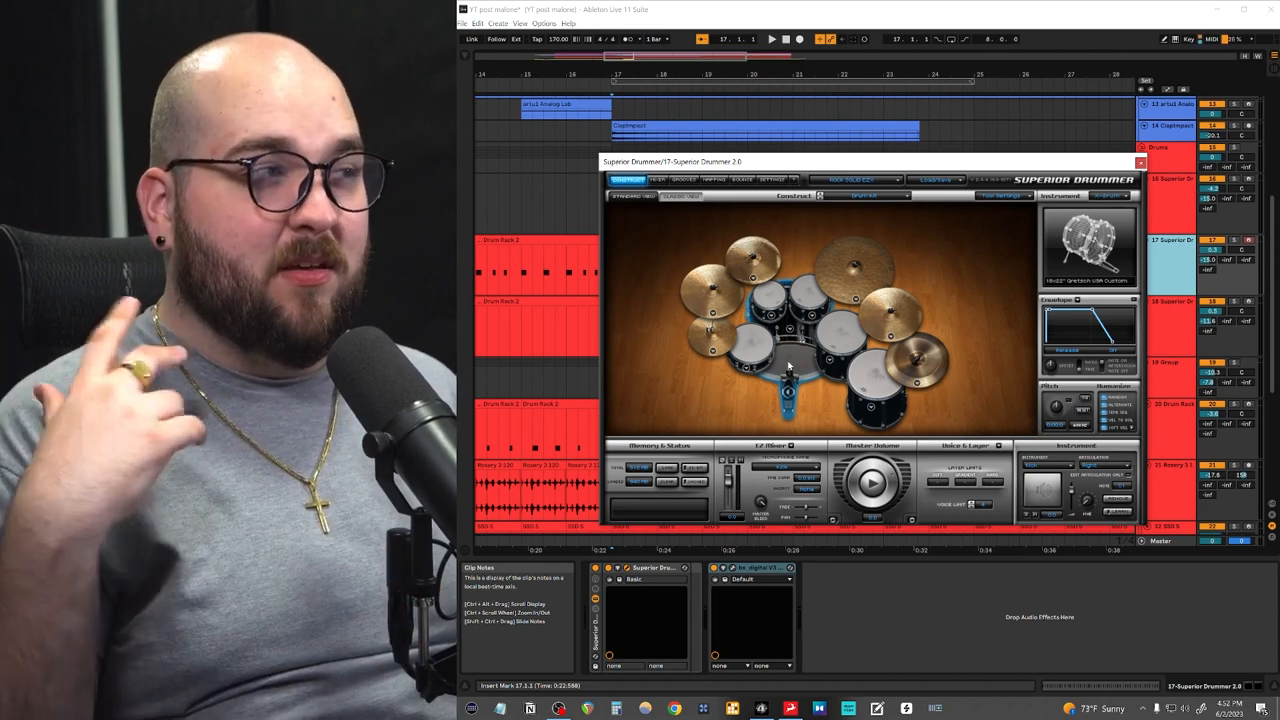
mouse_move(616, 324)
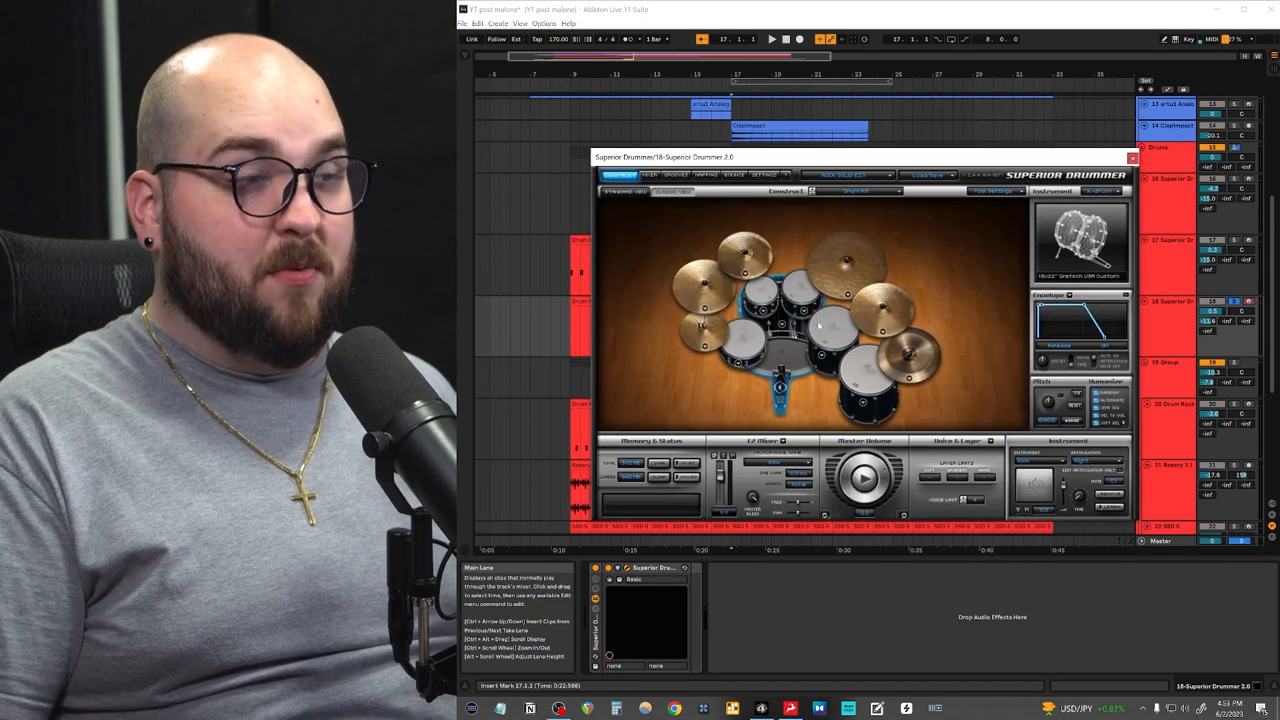
Show the Superior Drummer 3 drum-kit window for the selected drum track.
click(772, 40)
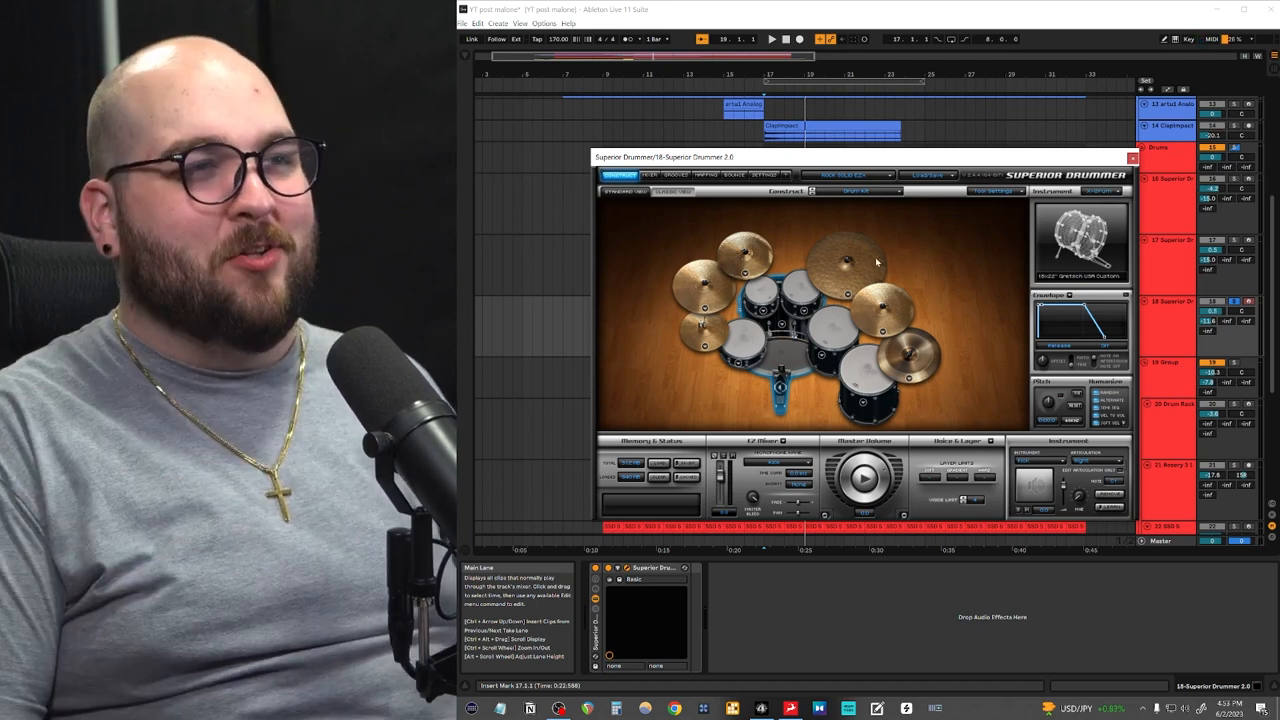
Close Superior Drummer and show the drum MIDI clip's notes and velocities in the Clip View.
click(1132, 158)
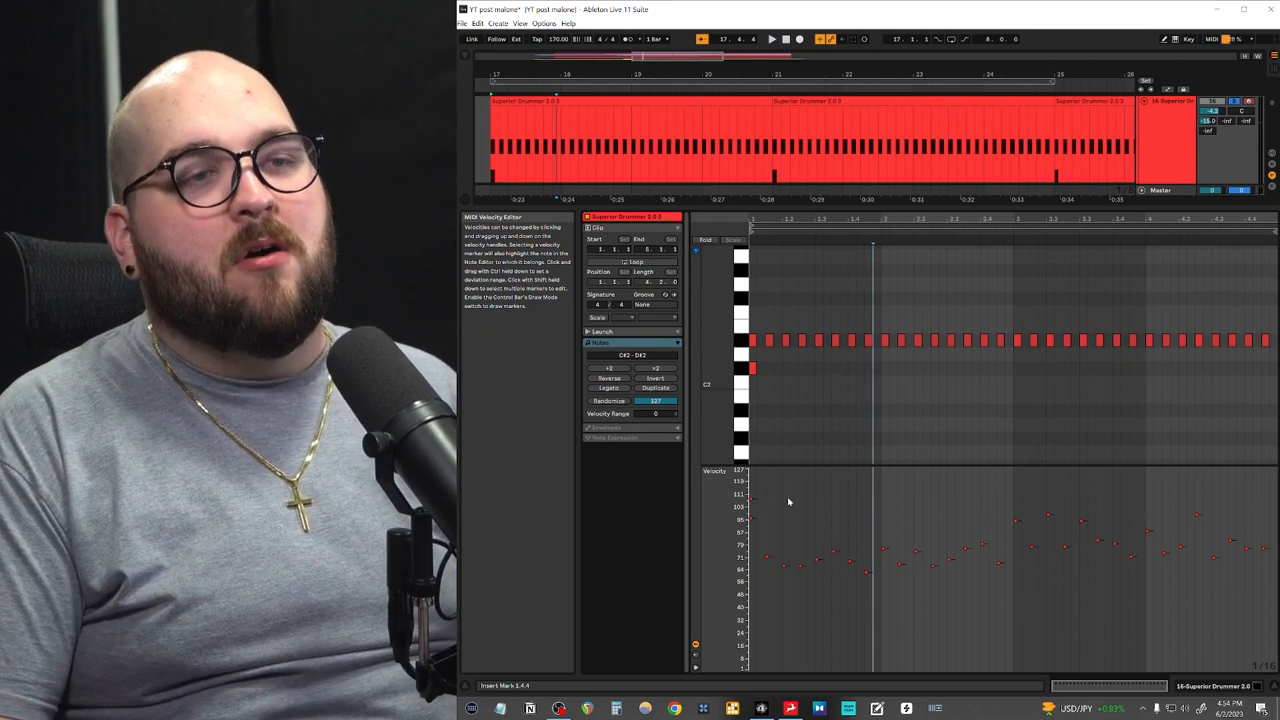
drag(772, 324, 836, 356)
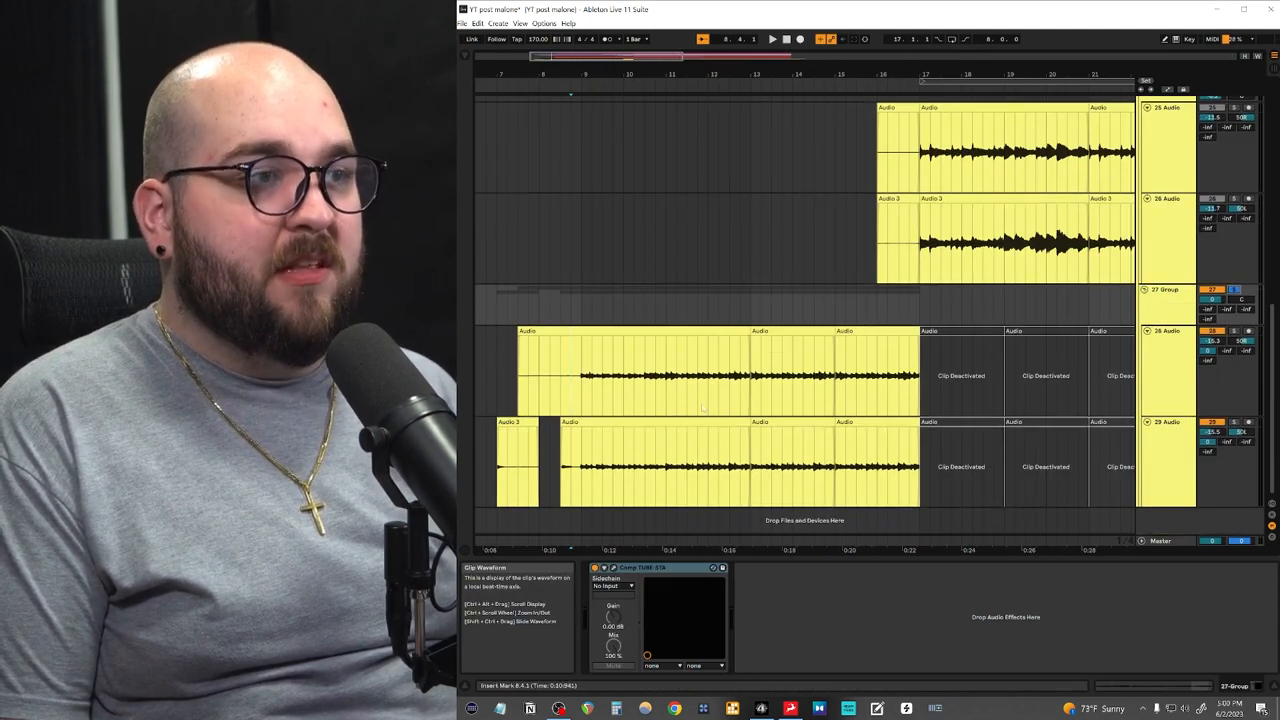
Select the yellow audio track to reveal its EQ Eight and compressor chain.
click(772, 40)
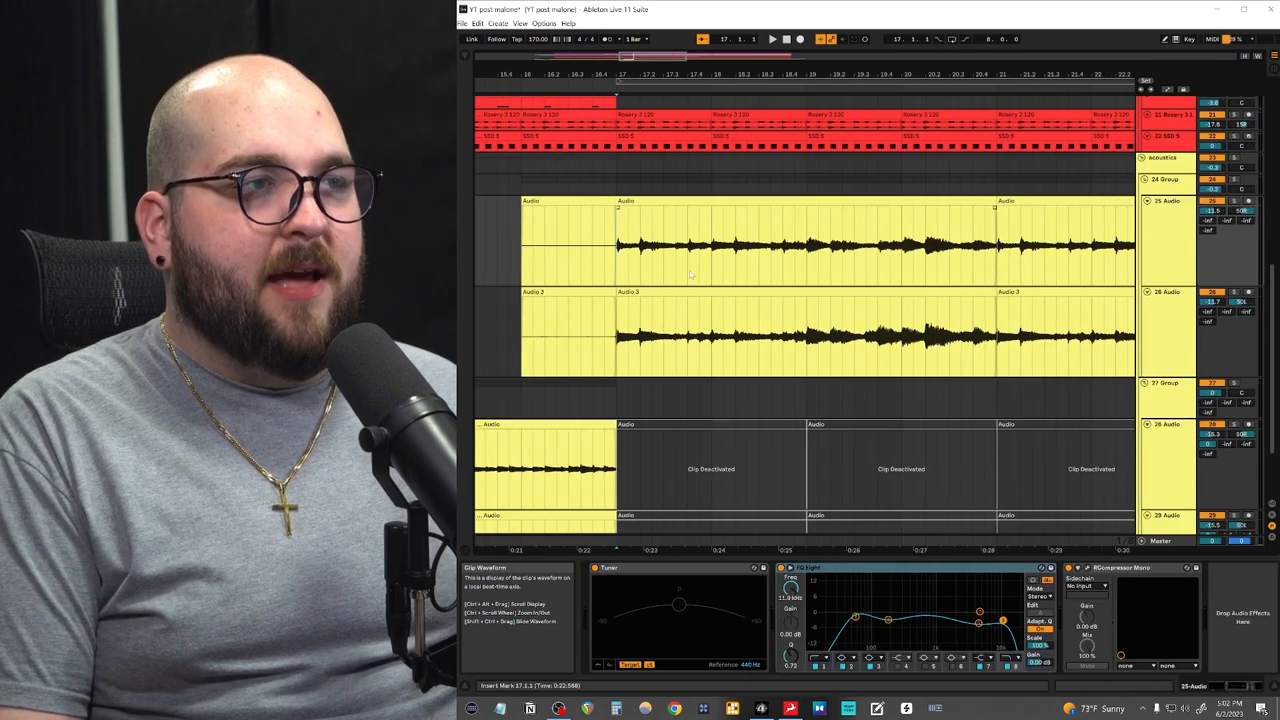
Display the group bus chain: EQ Eight, Kramer Tape, RC-20 and Comp TUBE-STA.
click(1164, 180)
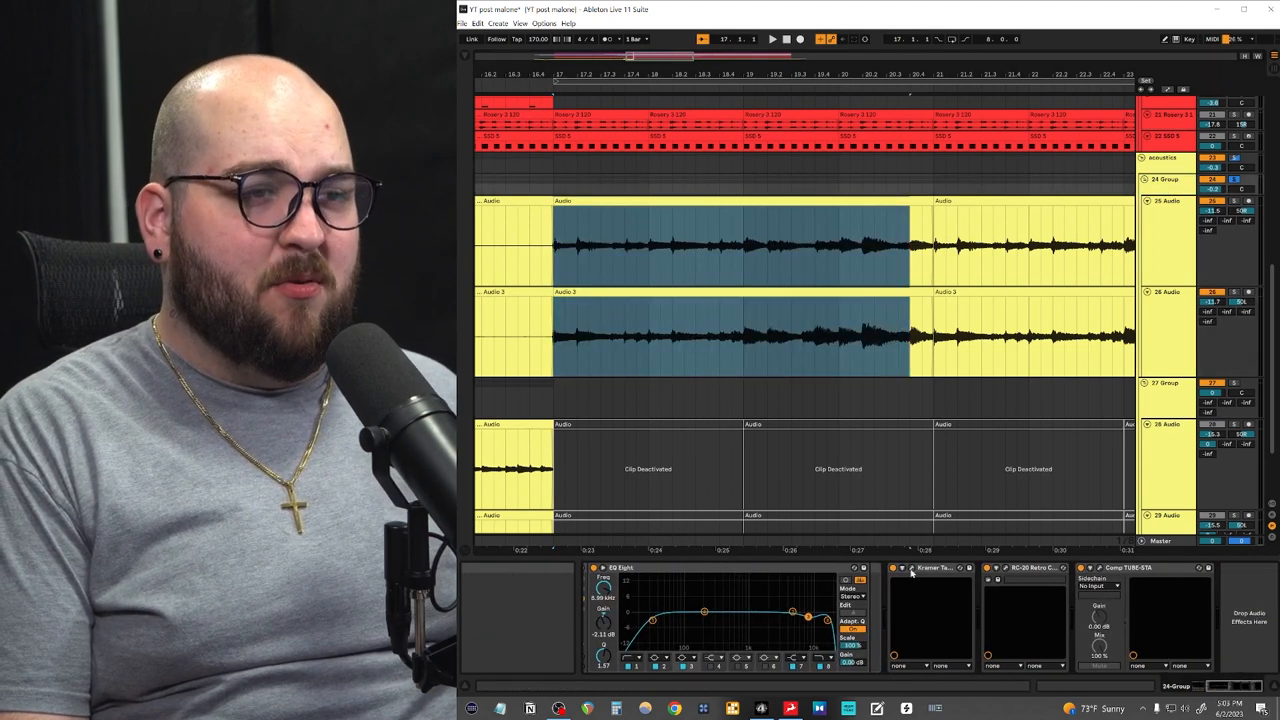
Briefly view Kramer Tape, then close the master bus's Waves multiband processor window.
click(936, 568)
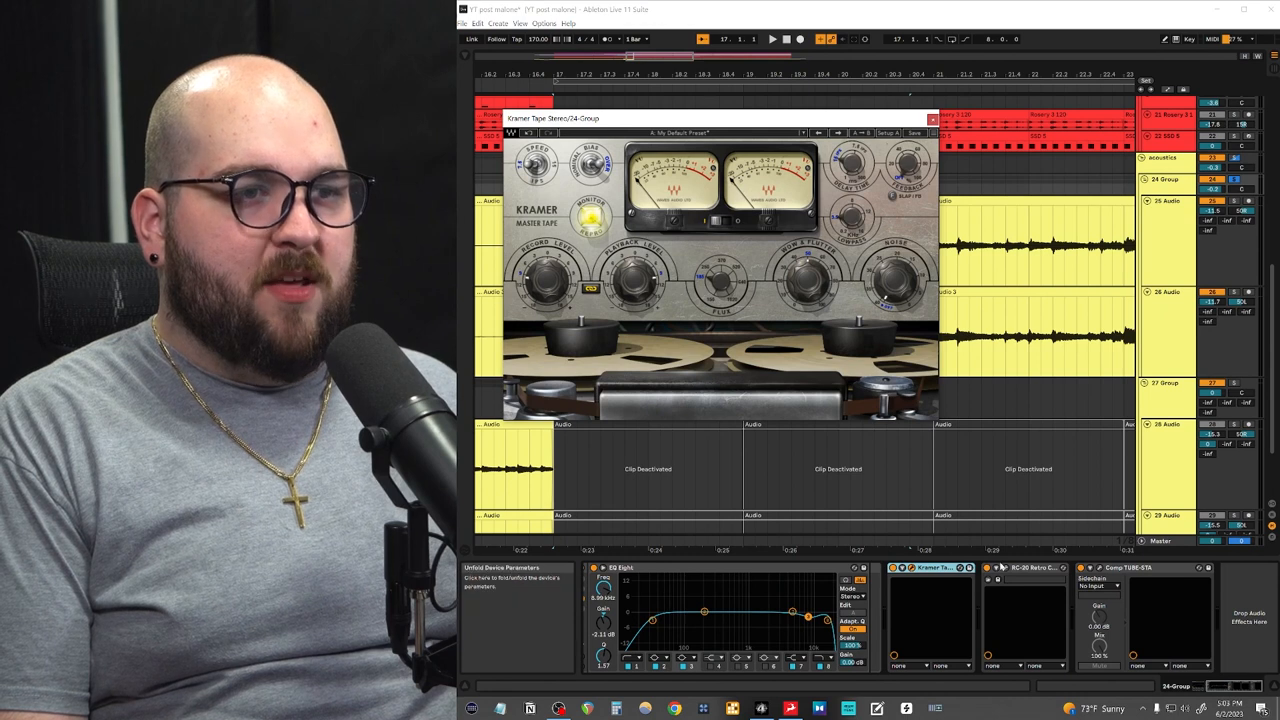
click(1020, 568)
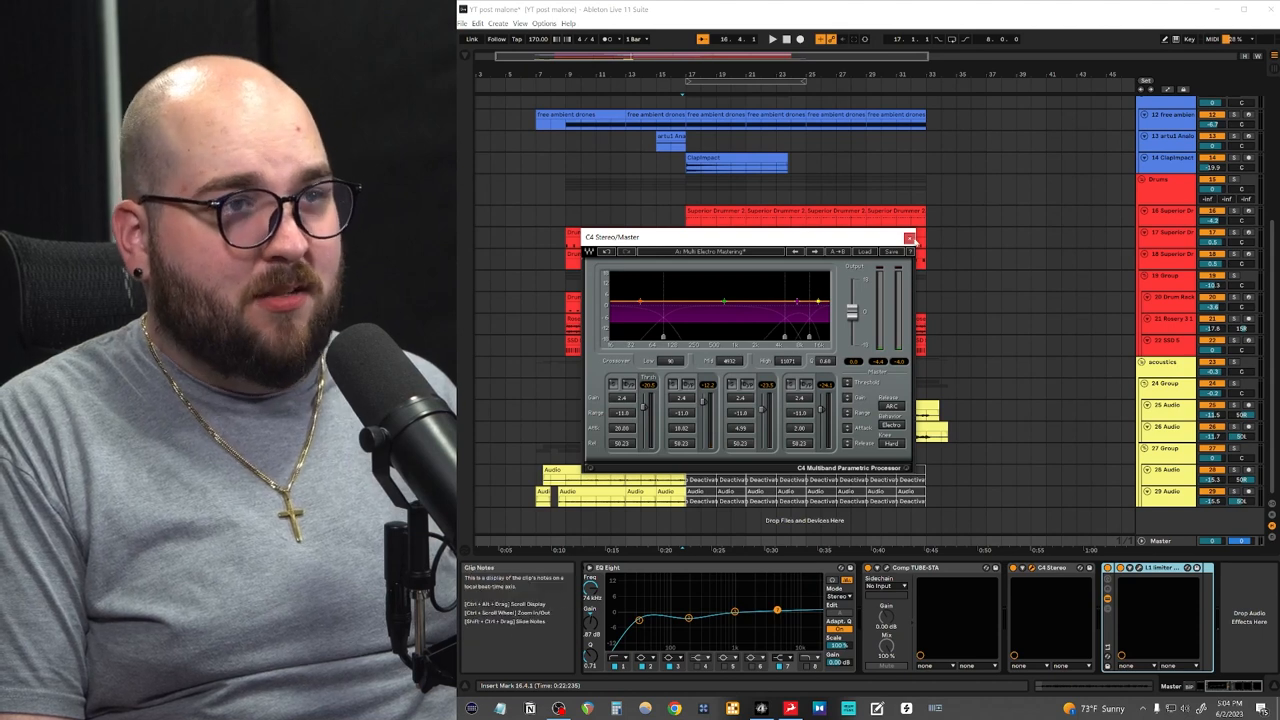
click(908, 236)
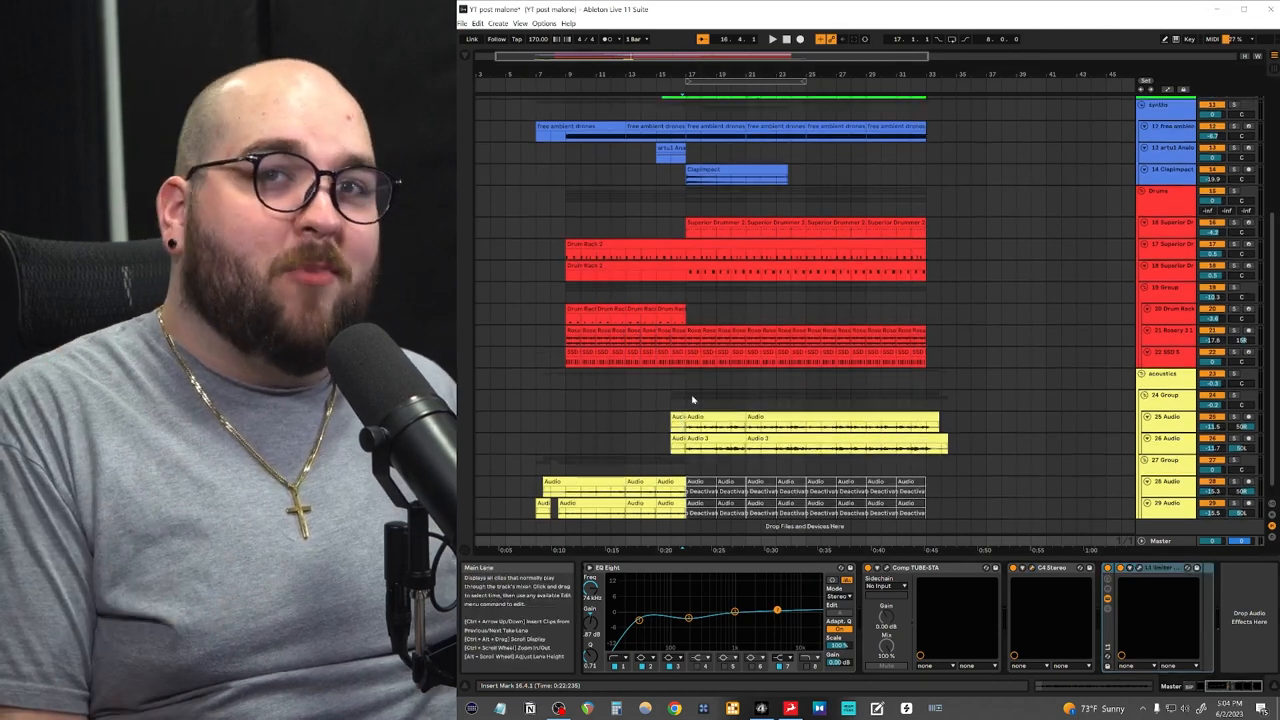